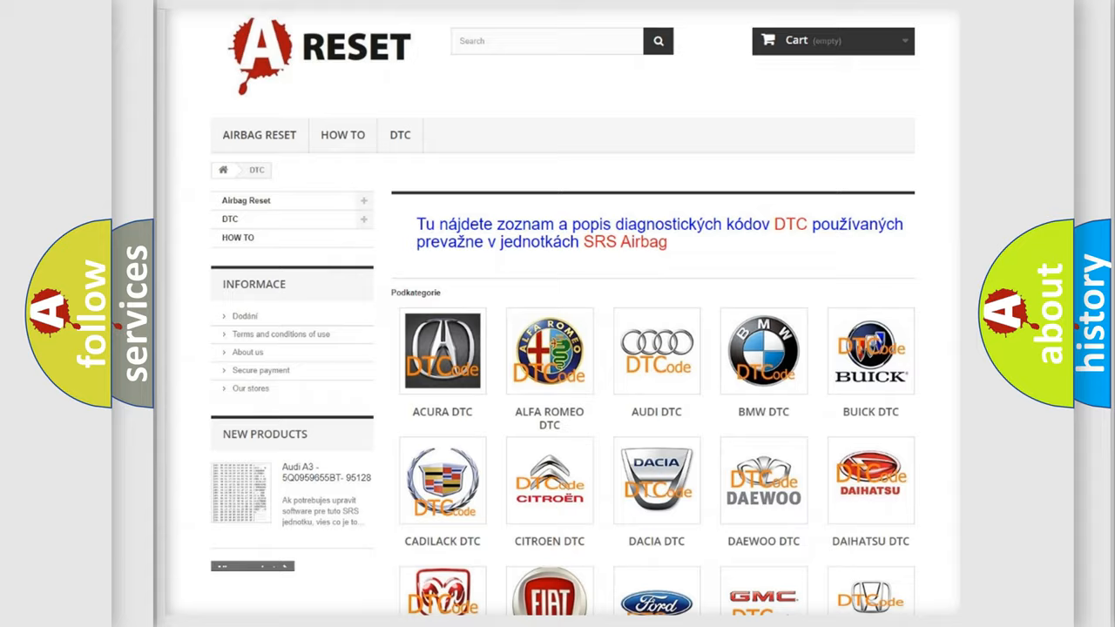
- Open the Dodge tile in the DTC catalogue and scroll its codes to the footer
scroll(down, 3)
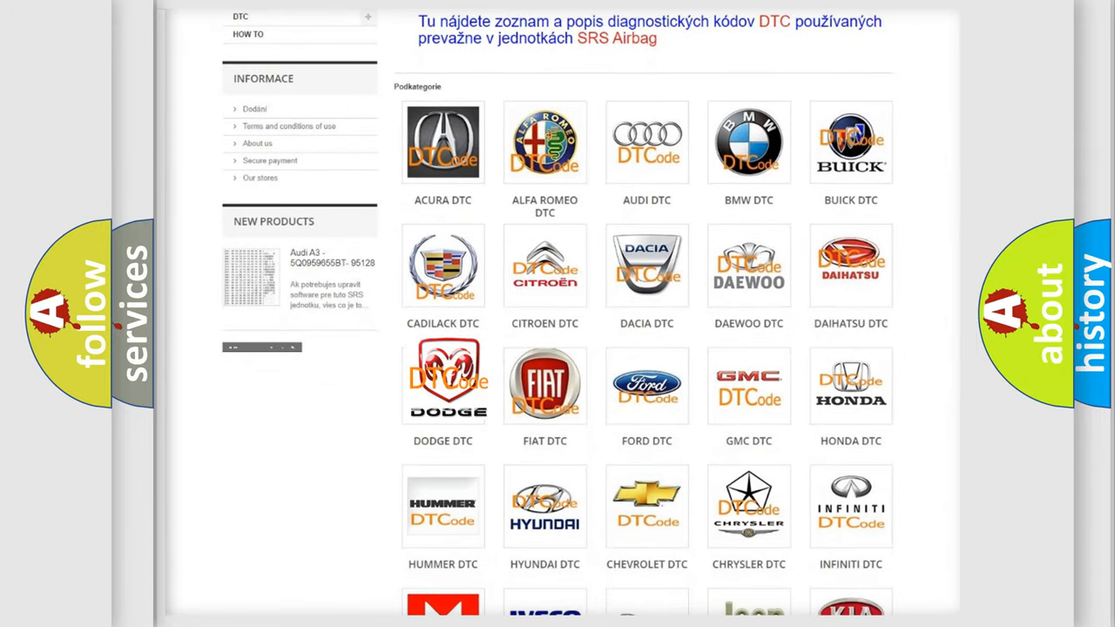
click(443, 383)
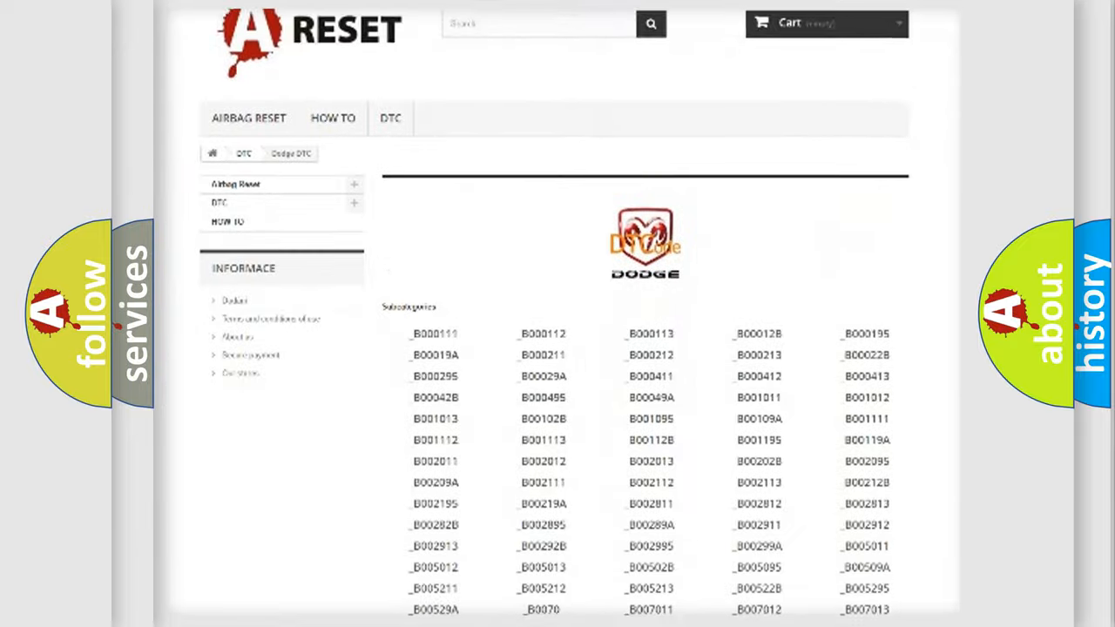
scroll(down, 3)
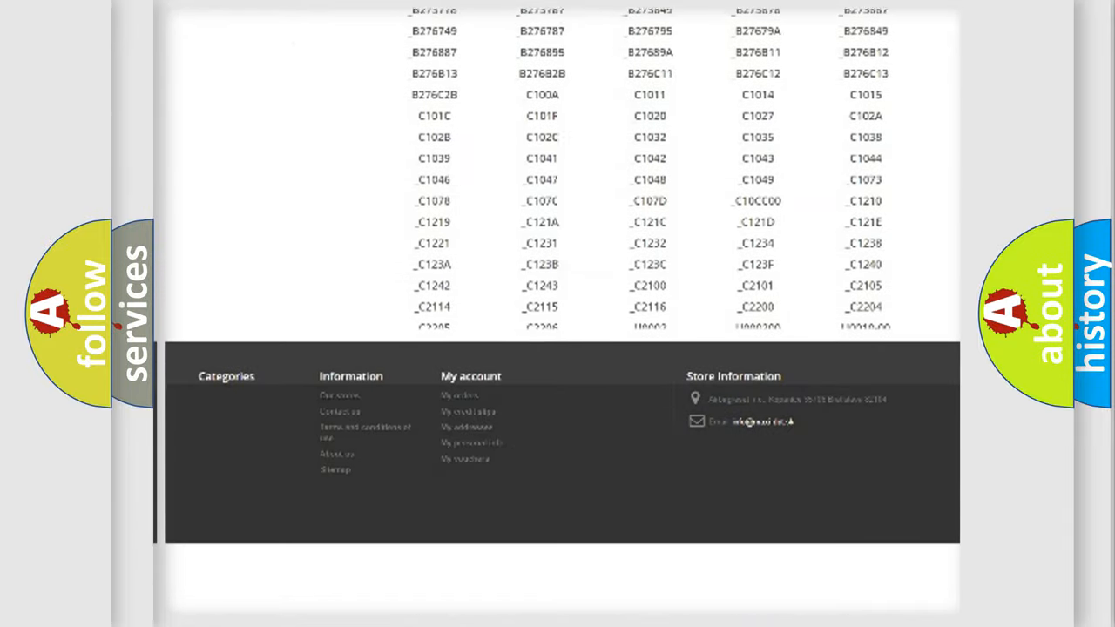
scroll(down, 3)
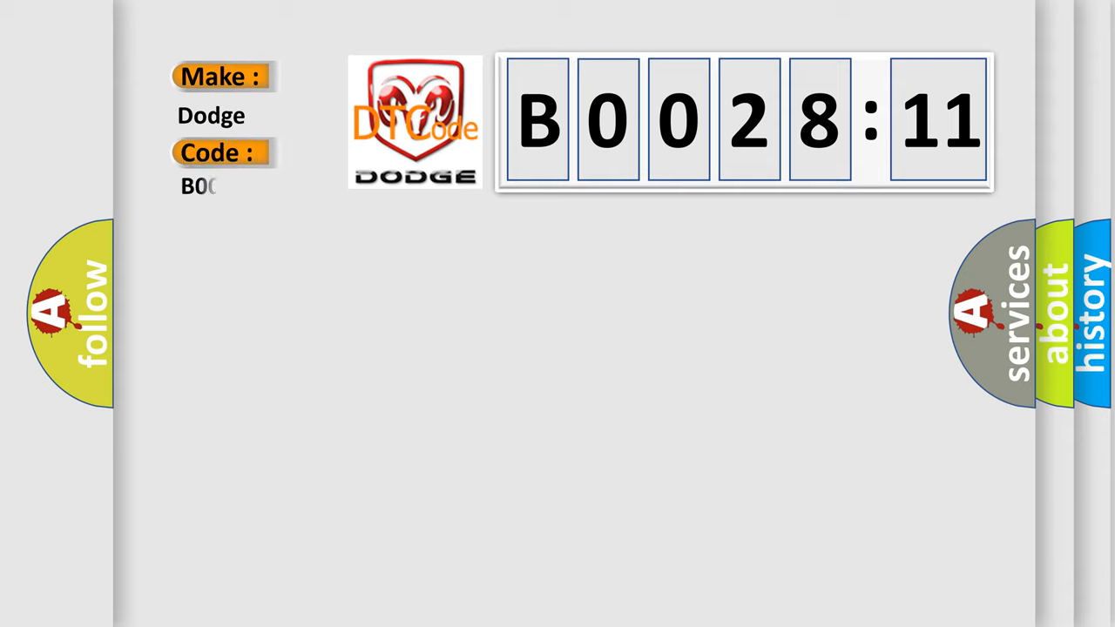
- Type 002811 after B in the slide's Code field so it reads B002811
text(002811)
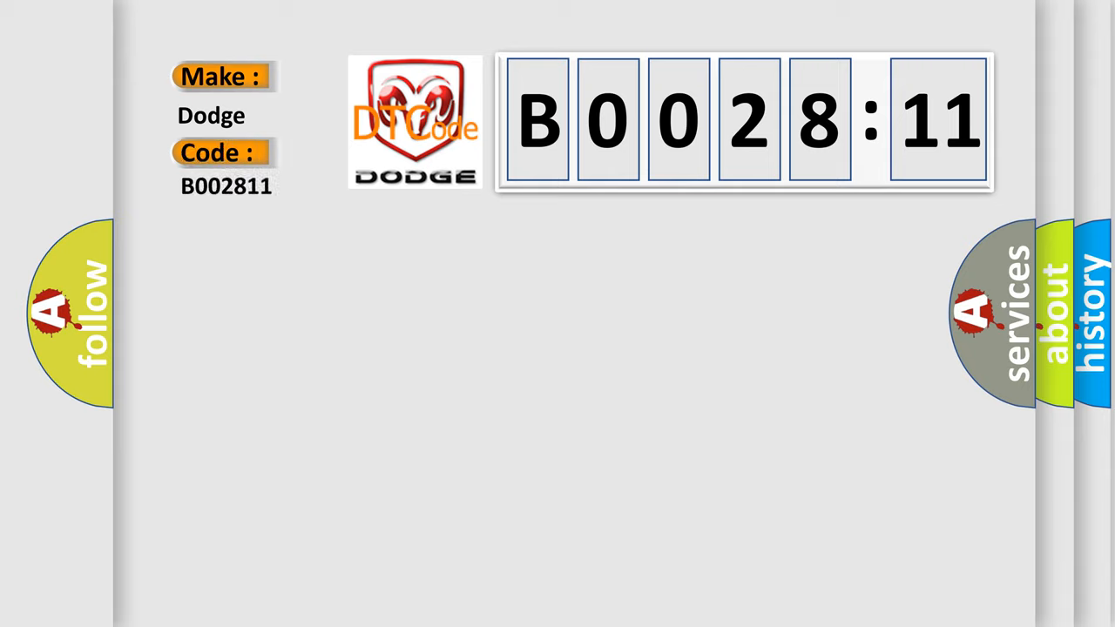